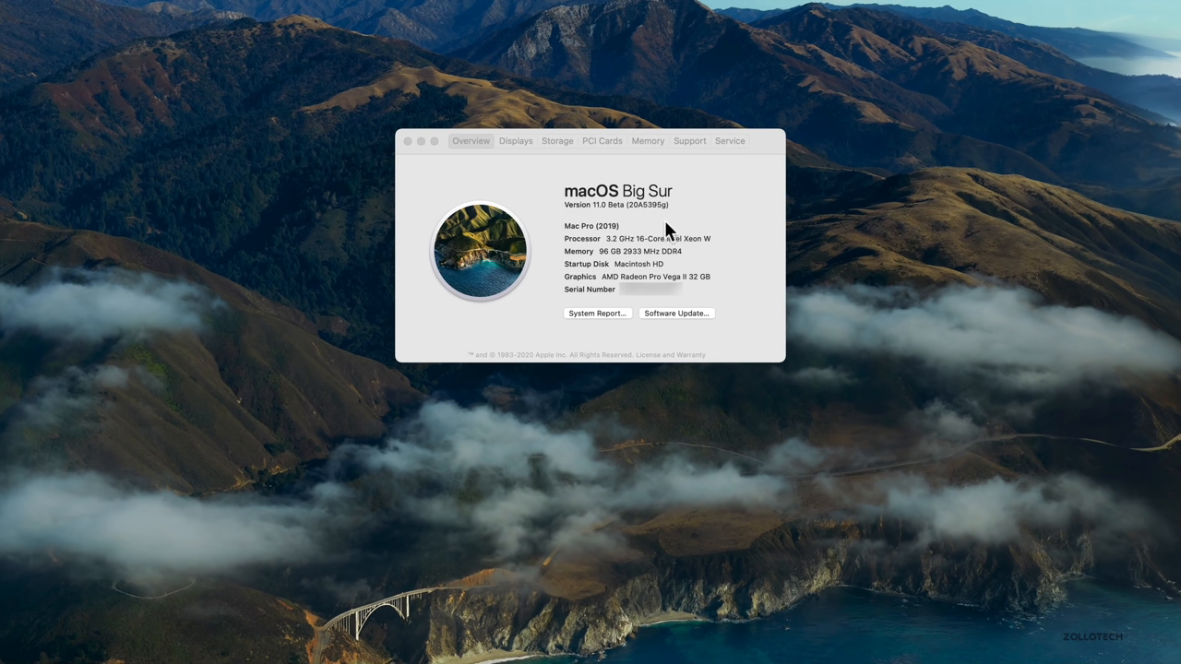
{"action": "mouse_move", "coordinate": [635, 218]}
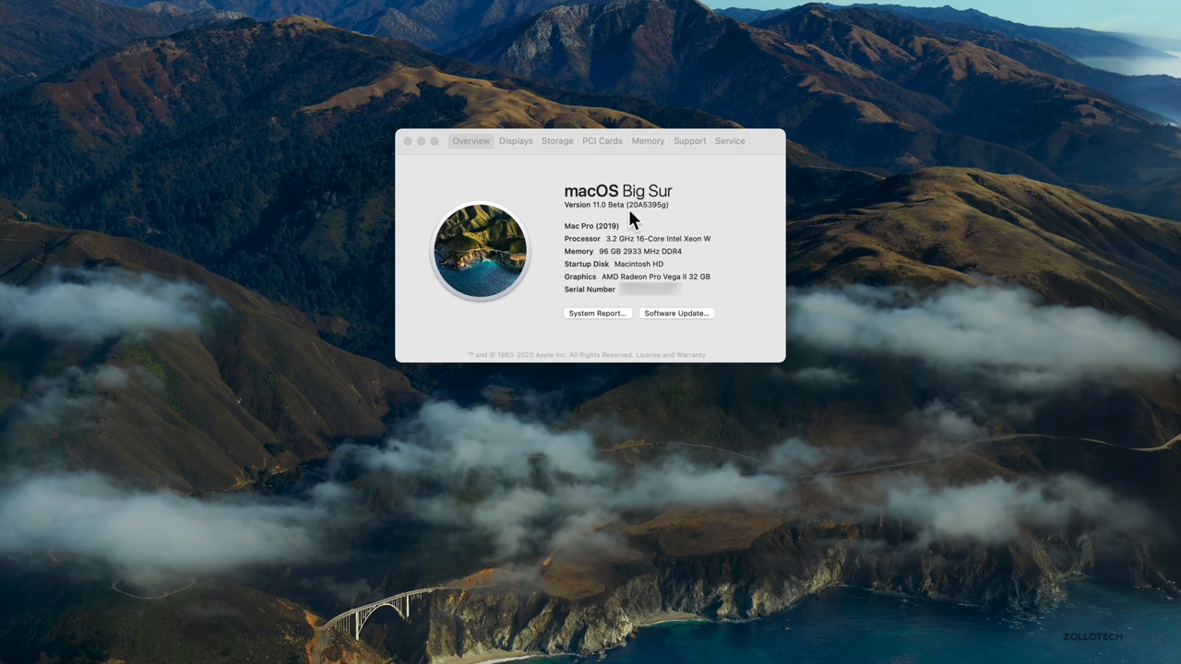
{"action": "mouse_move", "coordinate": [638, 214]}
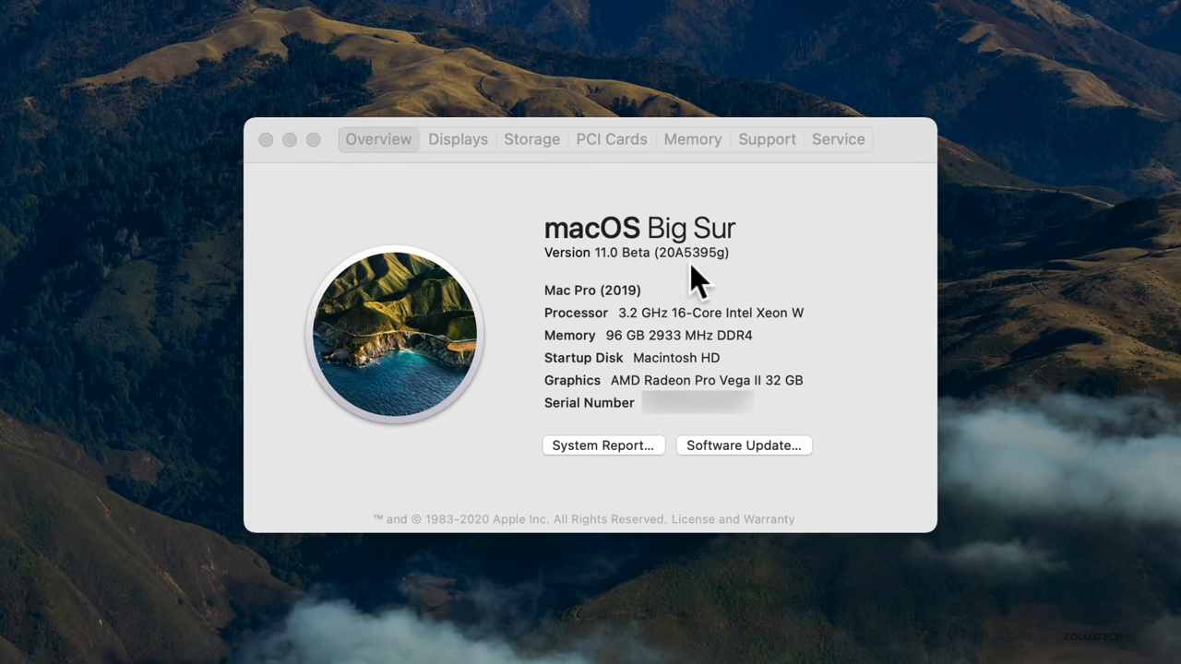
{"action": "mouse_move", "coordinate": [734, 277]}
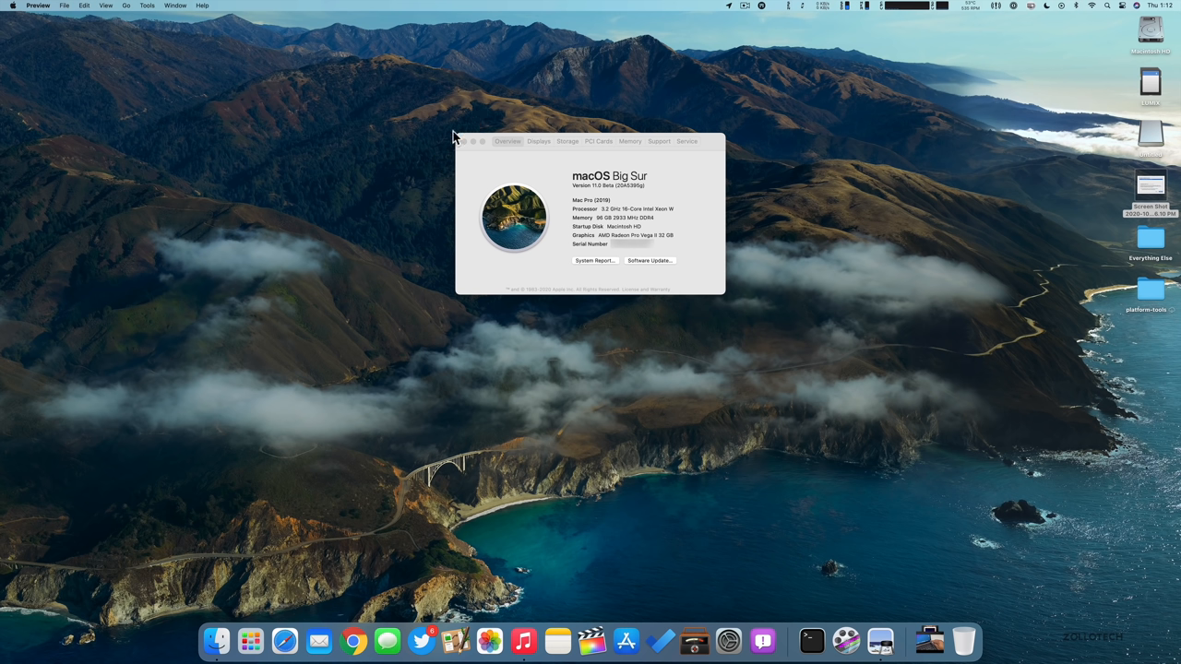
{"action": "mouse_move", "coordinate": [443, 140]}
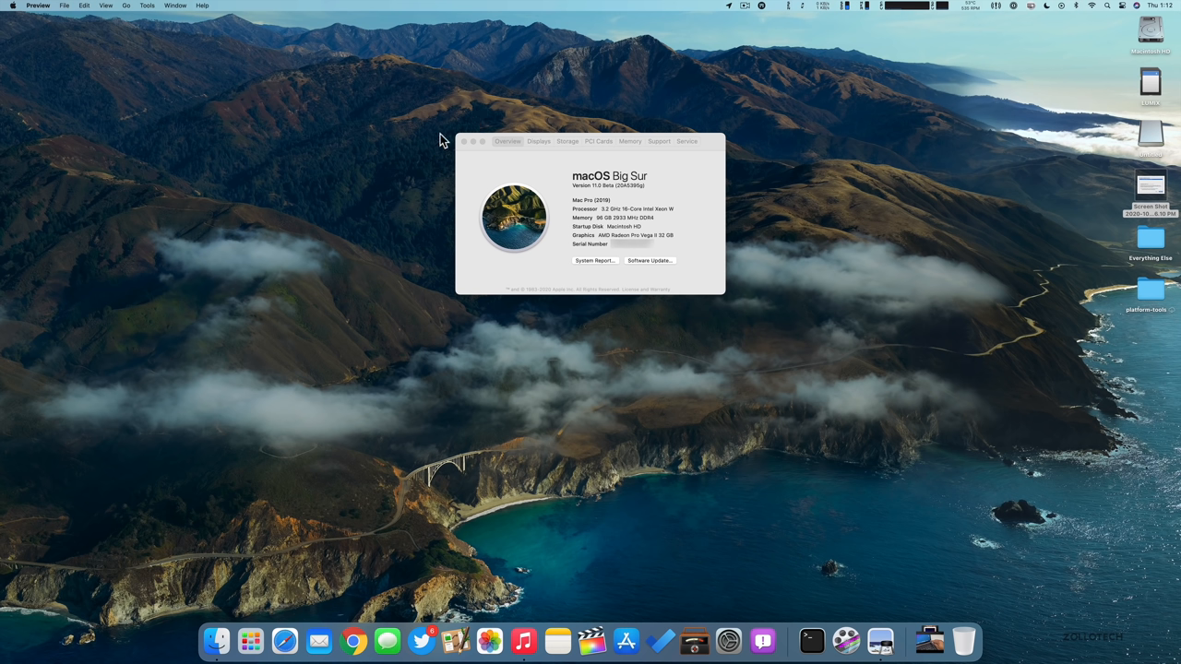
{"action": "mouse_move", "coordinate": [470, 134]}
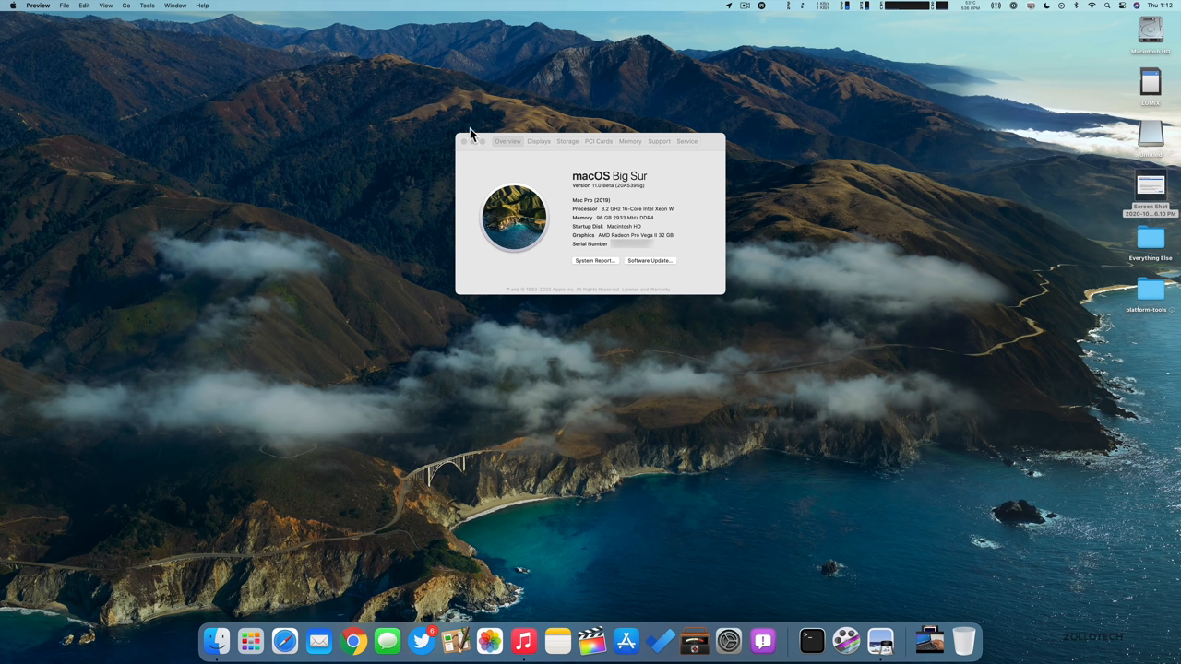
{"action": "mouse_move", "coordinate": [456, 137]}
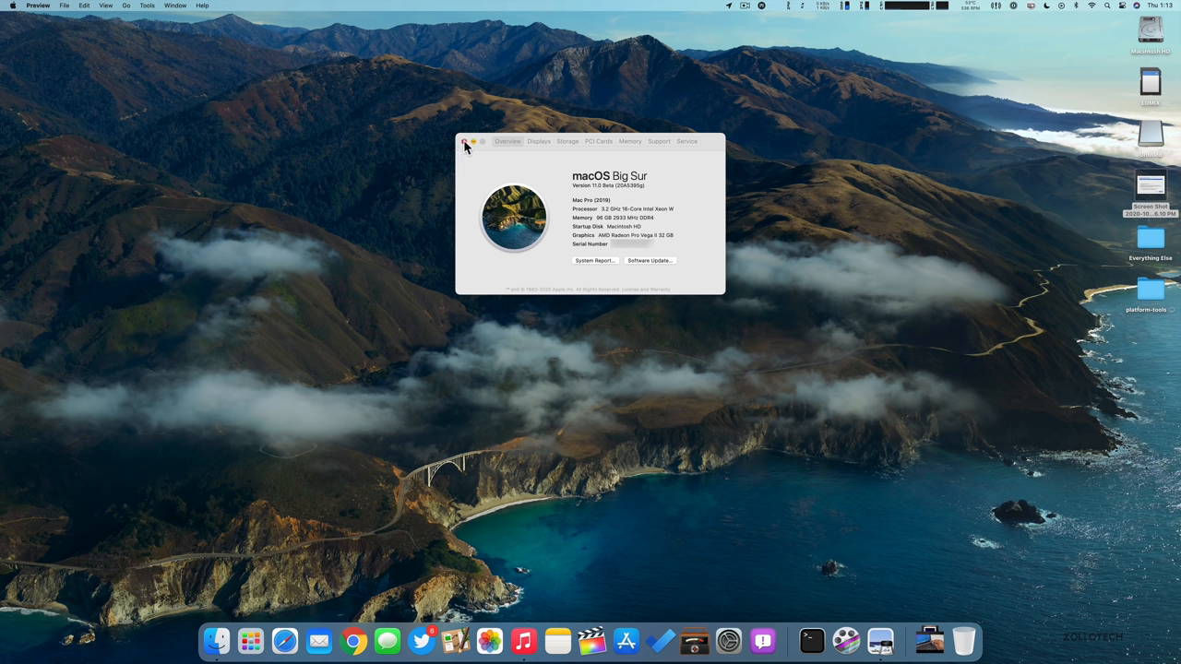
Close the About This Mac window, leaving the empty Big Sur desktop
{"action": "left_click", "coordinate": [465, 140]}
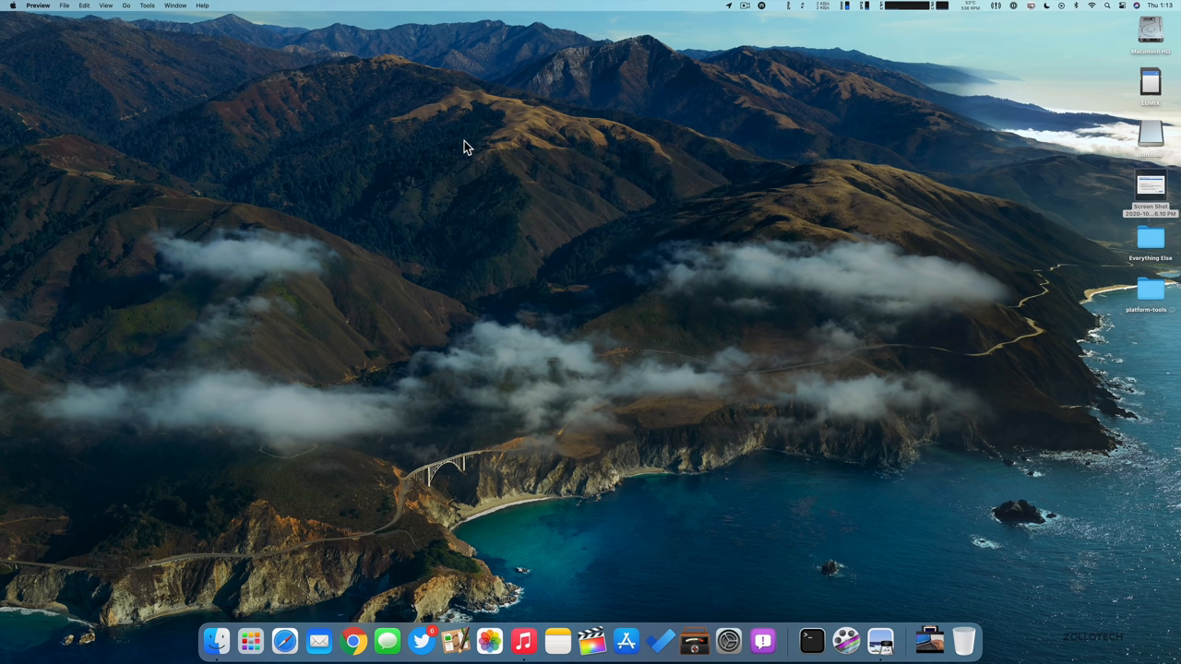
{"action": "mouse_move", "coordinate": [588, 322]}
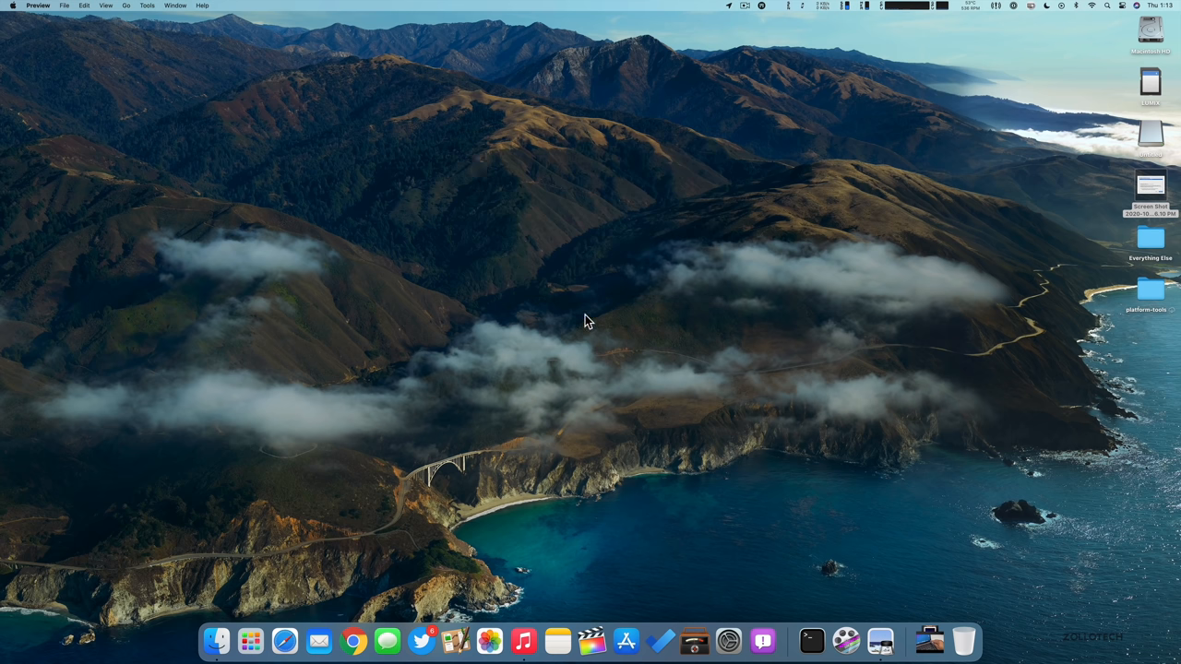